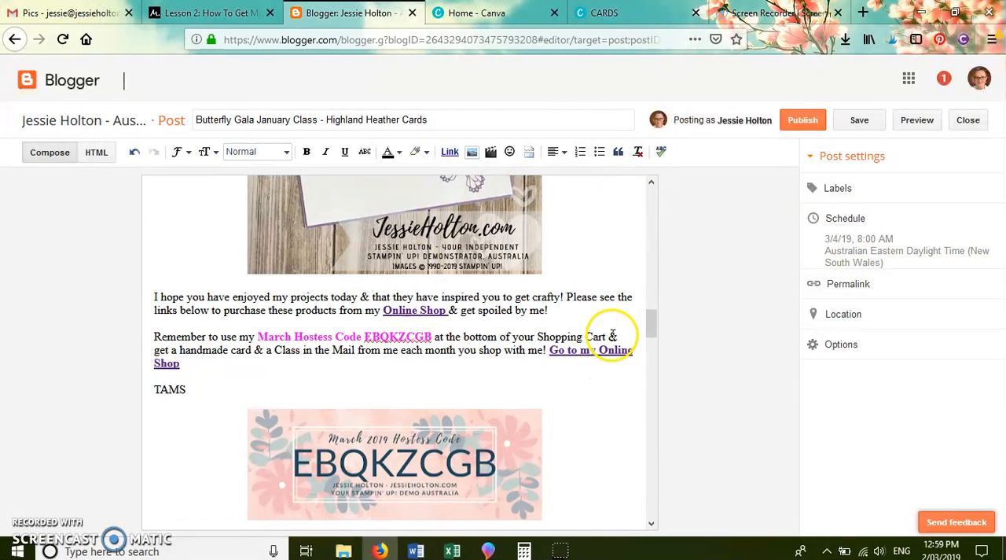
mouse_move(209, 439)
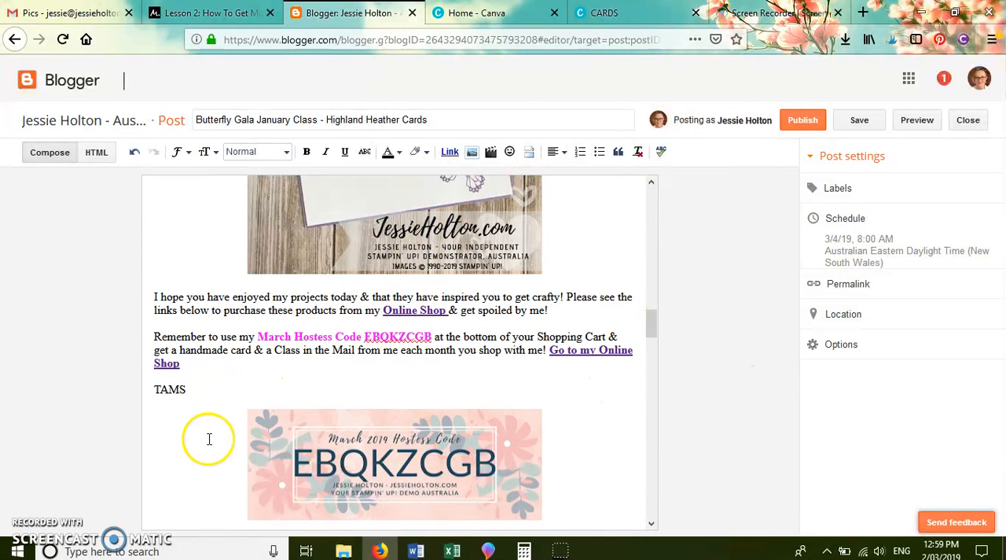
mouse_move(640, 271)
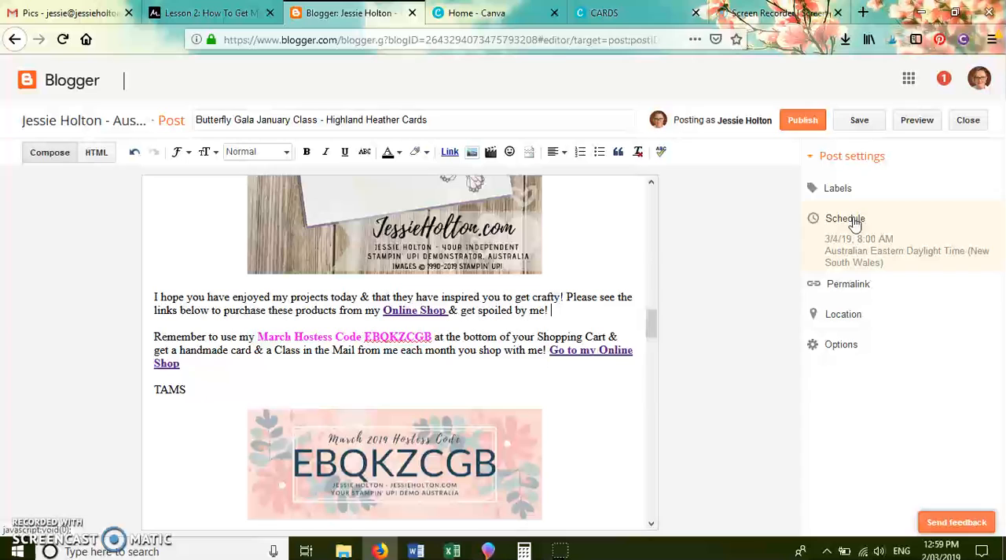
Schedule the post for March 4, 8:00 AM and expand its permalink options
left_click(845, 219)
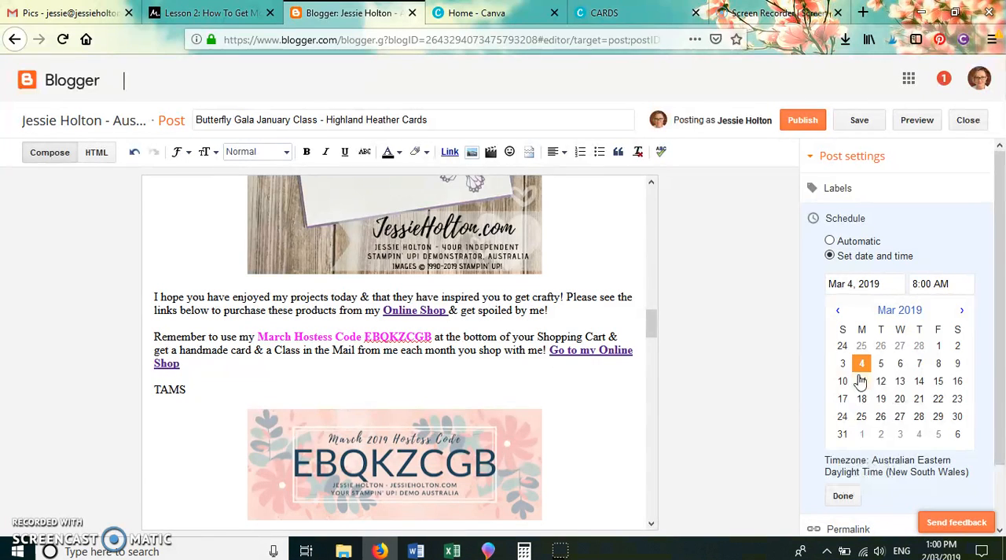
left_click(843, 496)
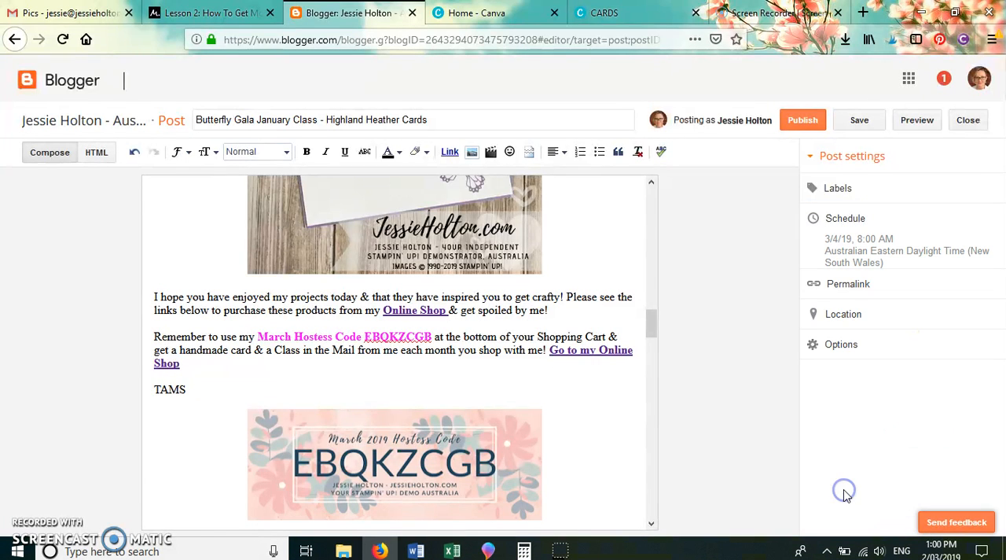
left_click(848, 283)
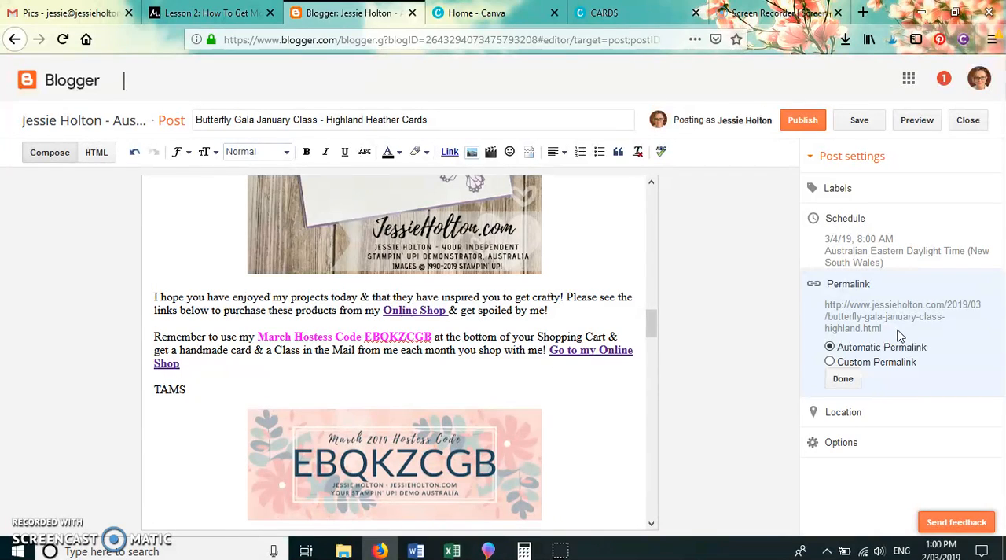
mouse_move(920, 283)
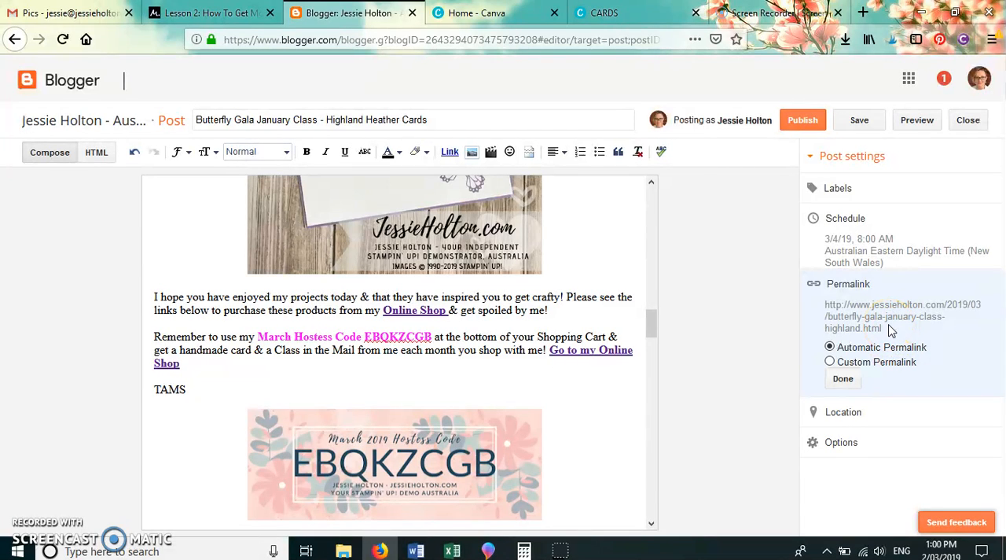
left_click(444, 119)
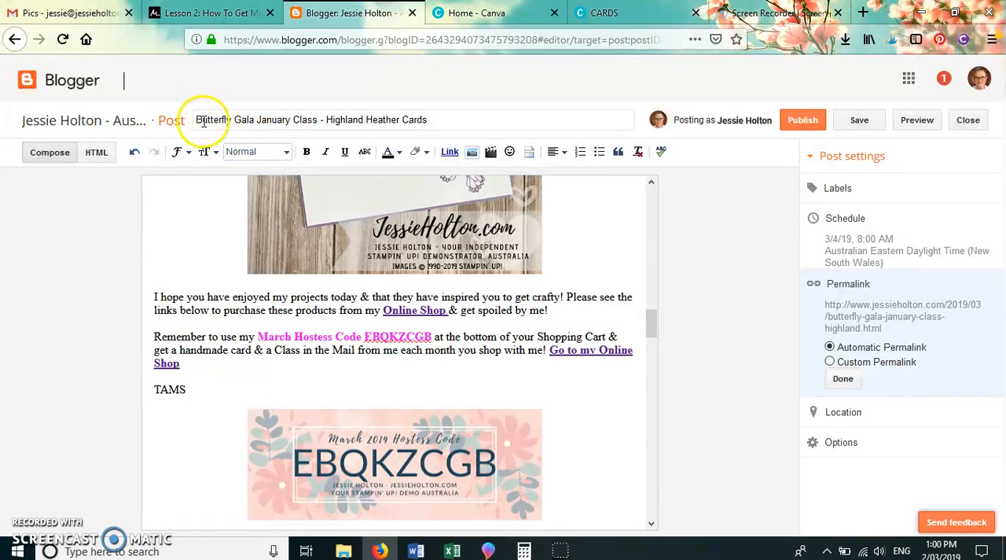
mouse_move(354, 120)
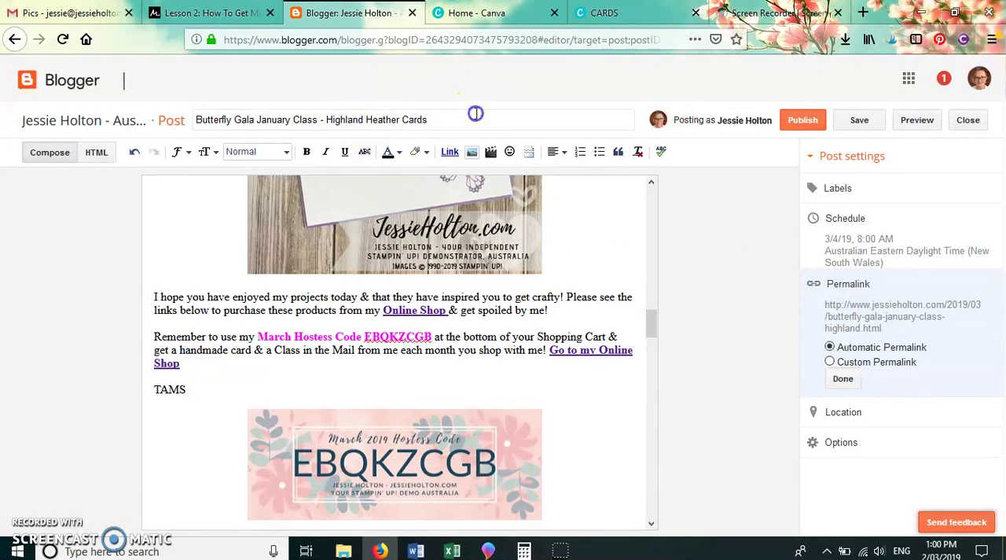
Replace the title ending with 'part 1', updating the permalink to butterfly-gala-january-class-part-1.html
double_click(377, 120)
type("Part")
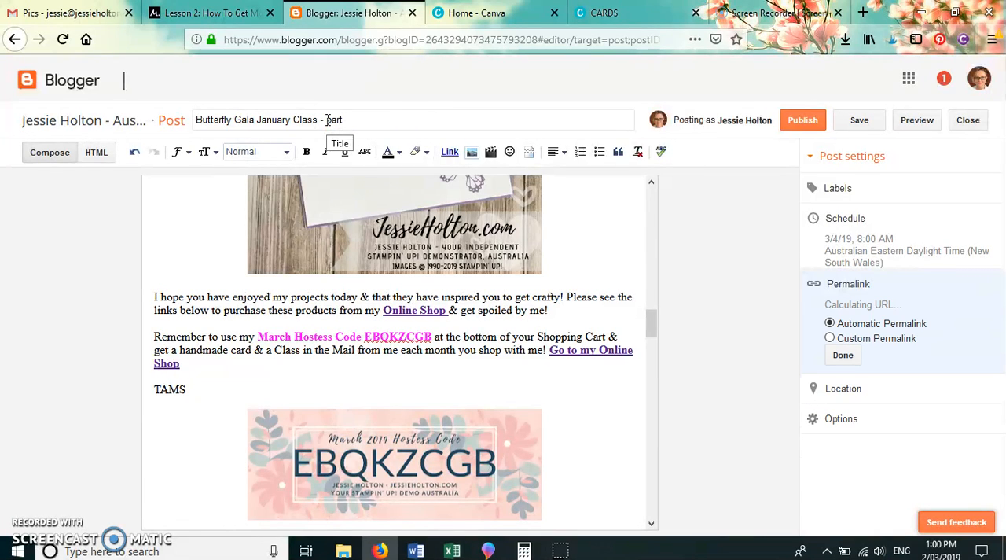
type("1")
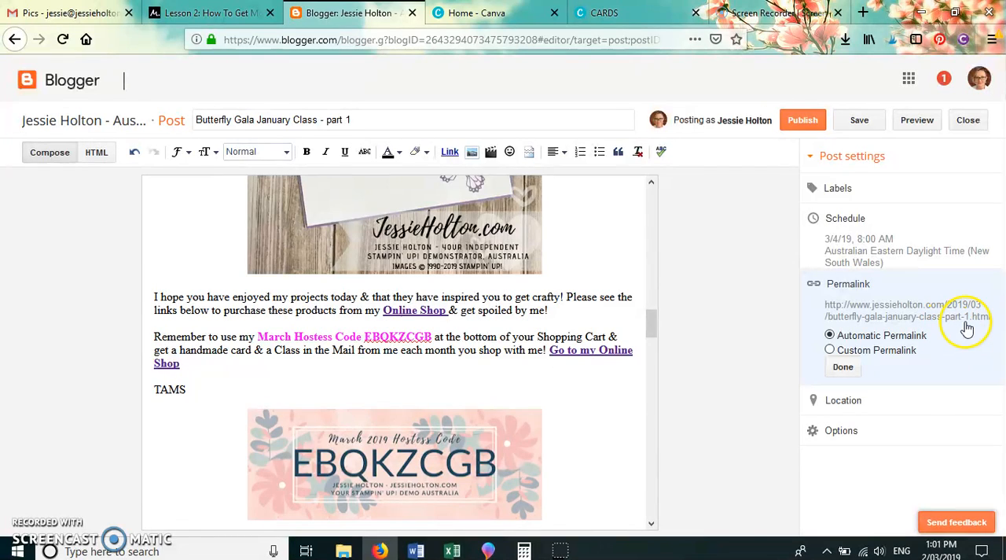
mouse_move(893, 322)
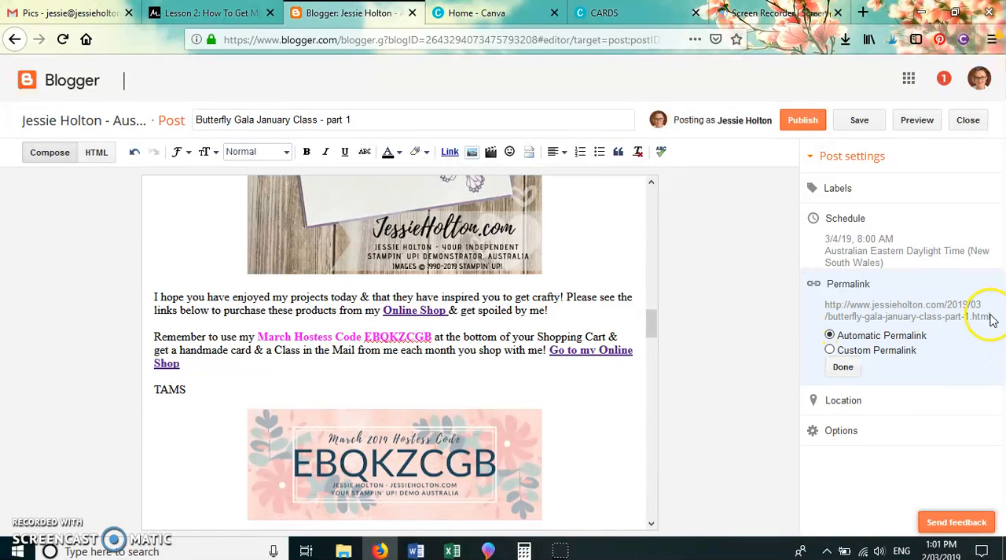
mouse_move(849, 318)
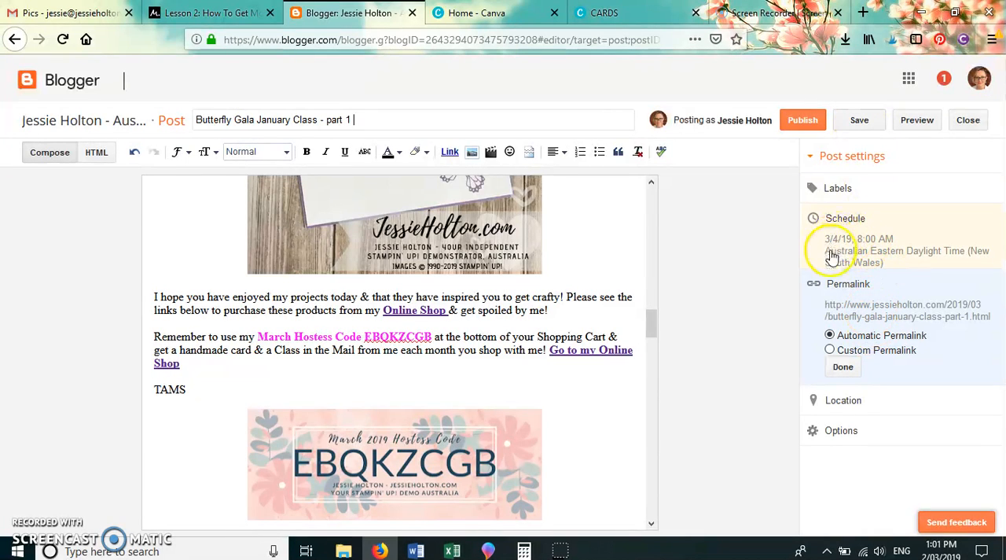
mouse_move(851, 265)
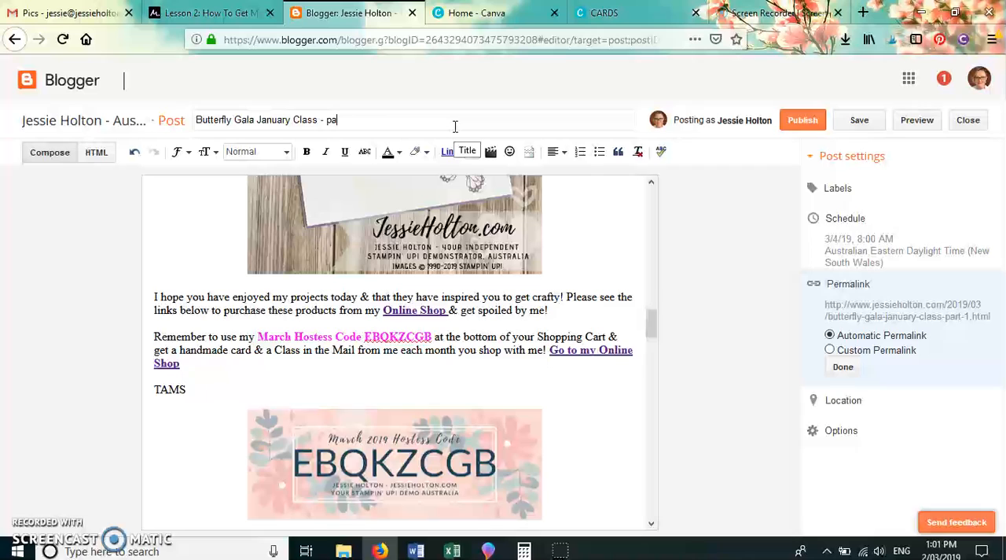
Retype 'Highland Heather' as the title ending and save the post
type("Highland")
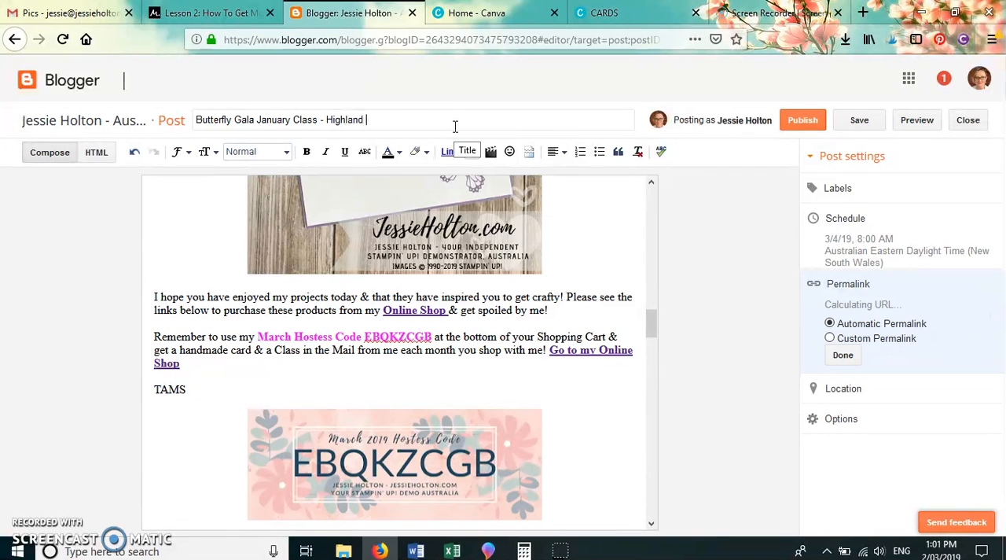
type("Heather")
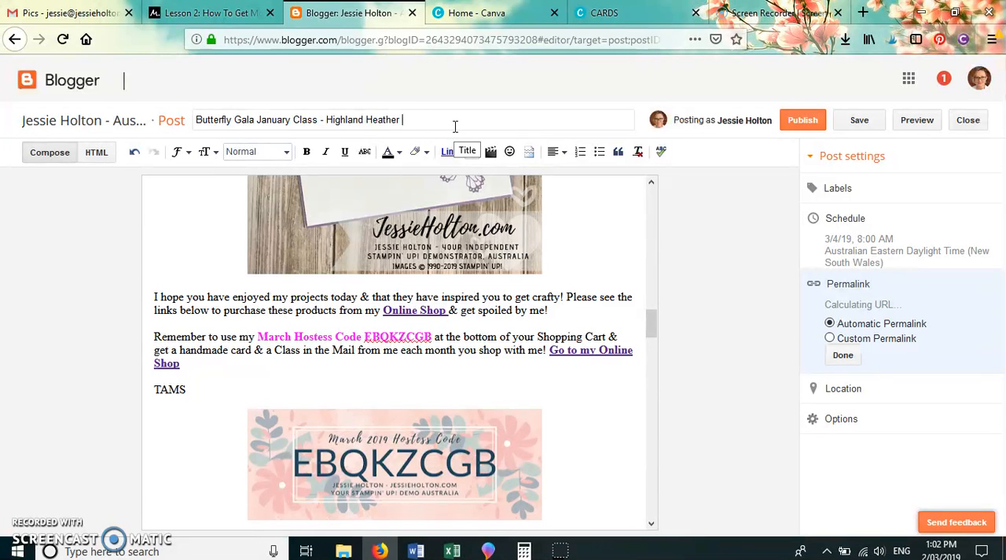
left_click(859, 120)
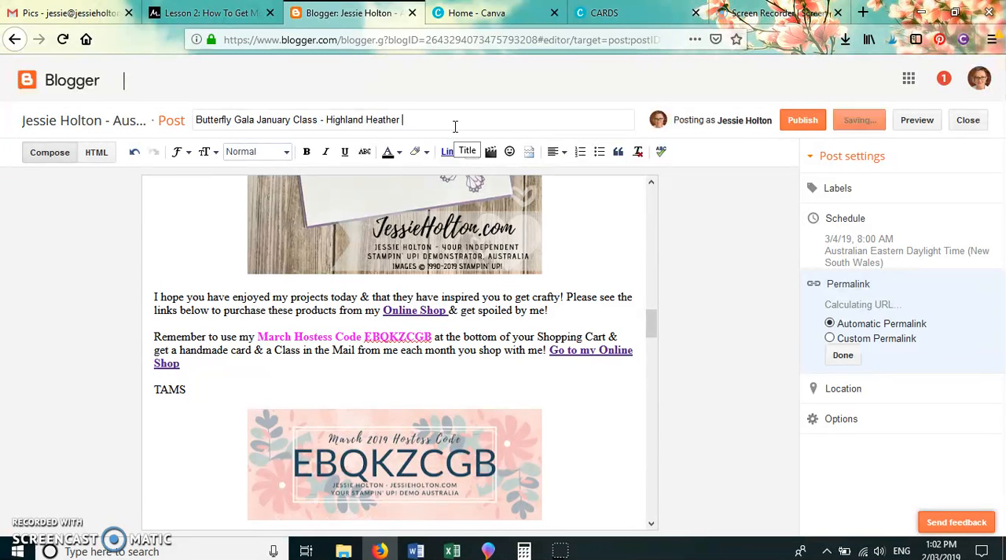